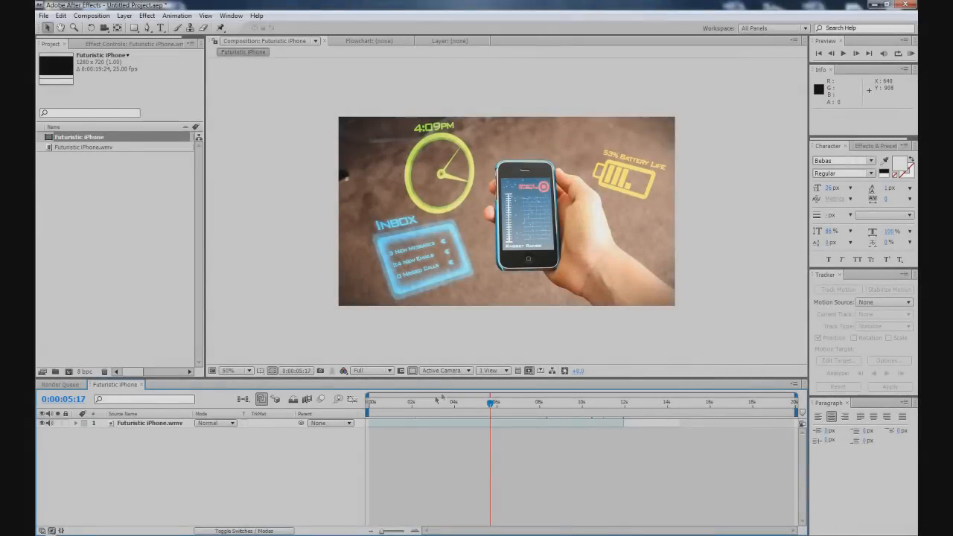
# Move the current time back to about 0:00:01:24, then to 0:00:02:20, before the gadgets appear.
pyautogui.click(431, 402)
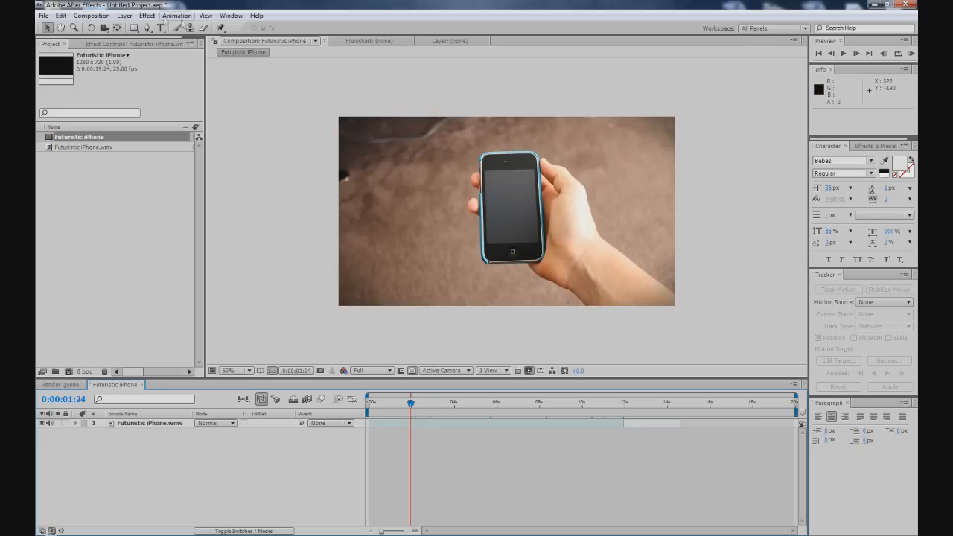
pyautogui.moveTo(524, 186)
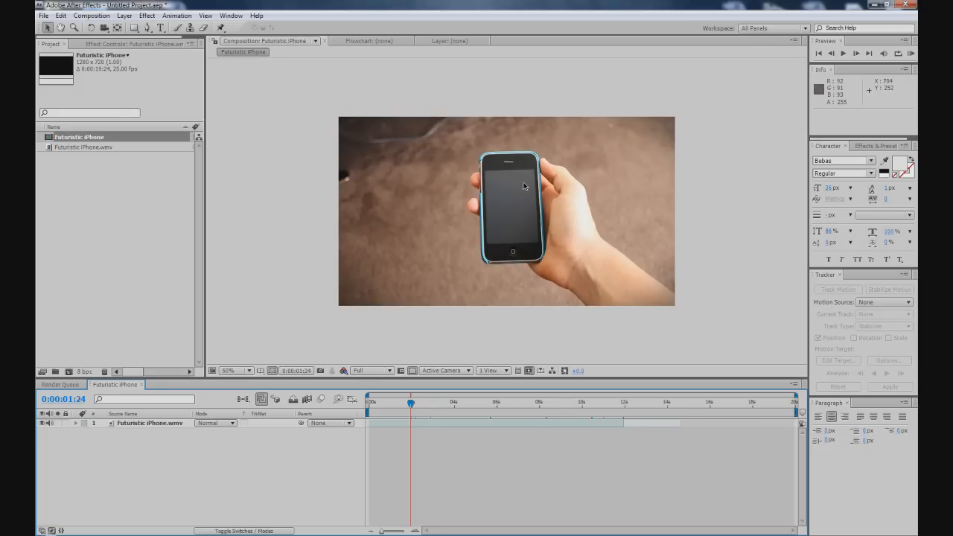
pyautogui.click(228, 370)
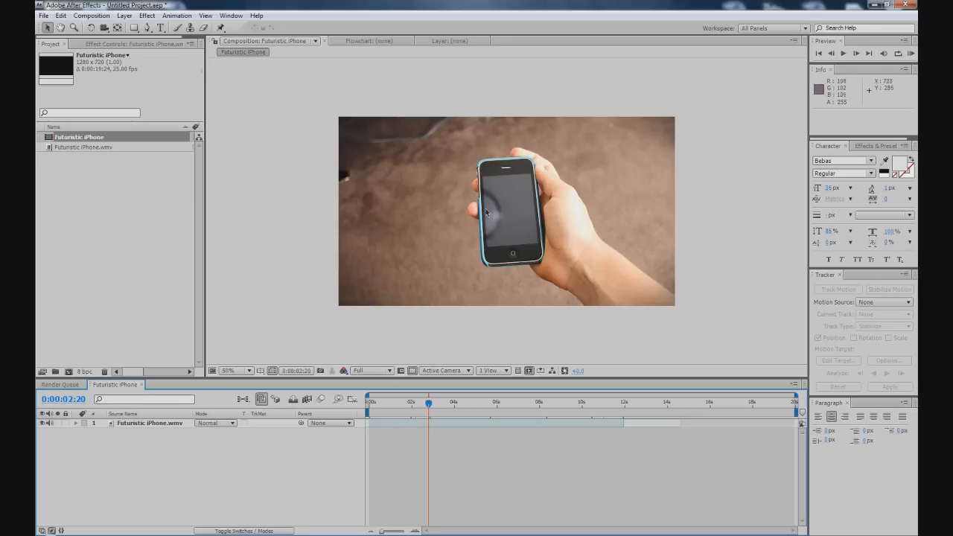
pyautogui.moveTo(270, 134)
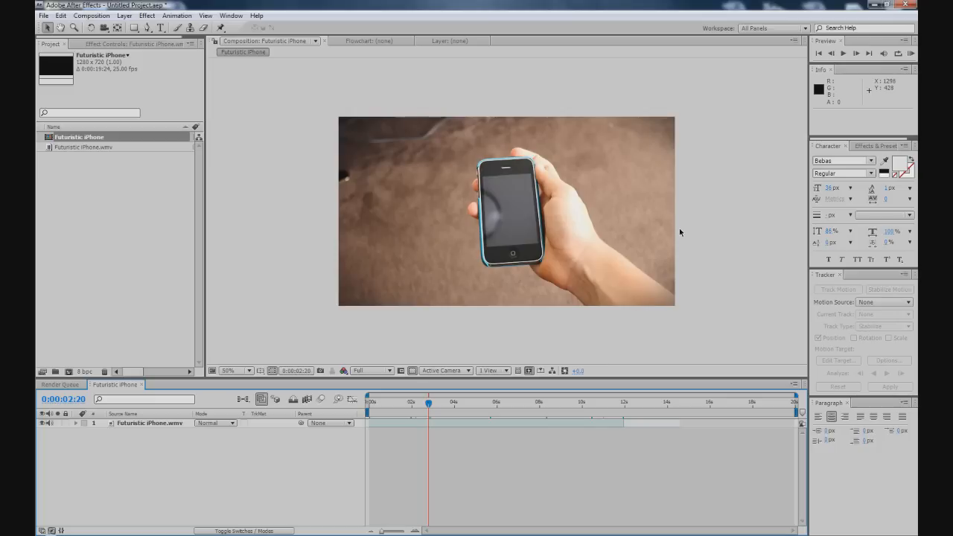
pyautogui.moveTo(683, 238)
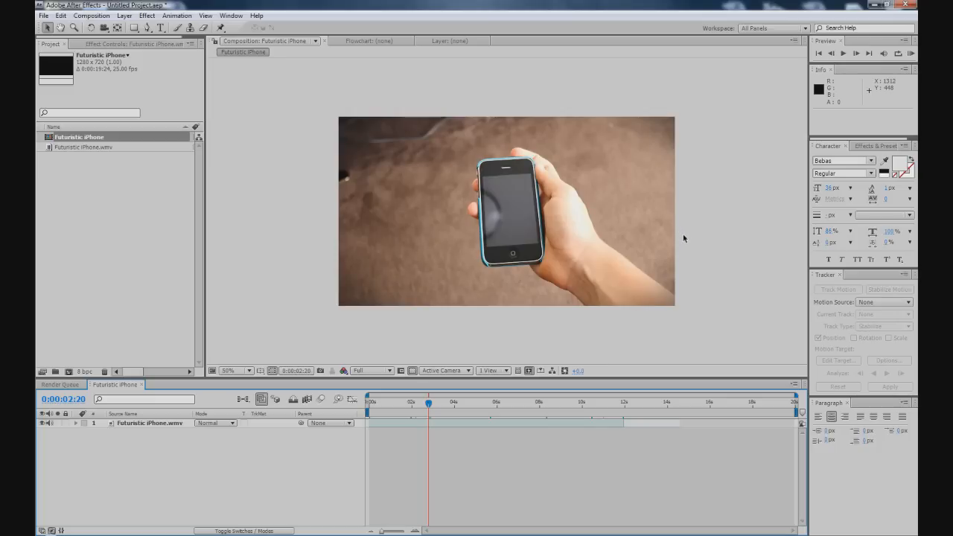
pyautogui.moveTo(543, 256)
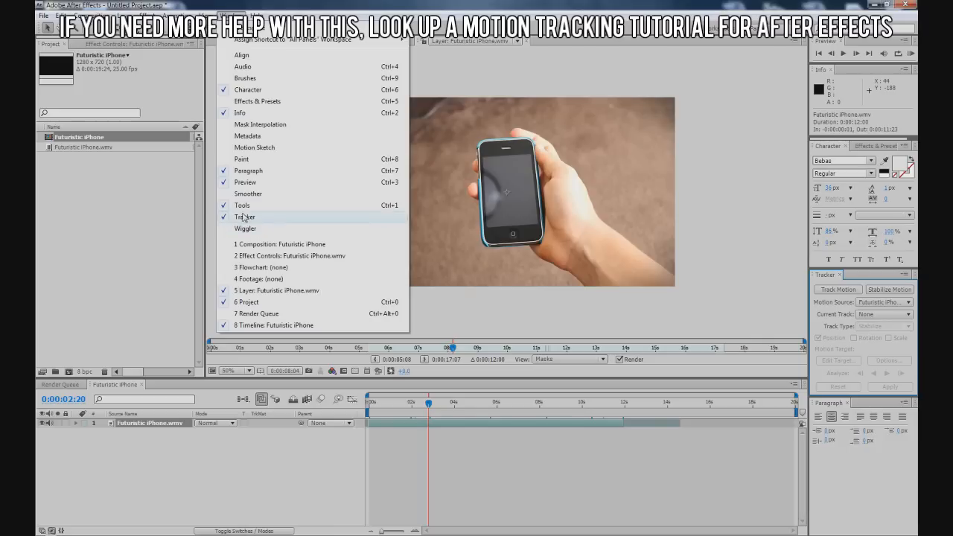
# Show the Tracker panel and start Track Motion on the phone footage, placing a track point on the screen.
pyautogui.click(244, 218)
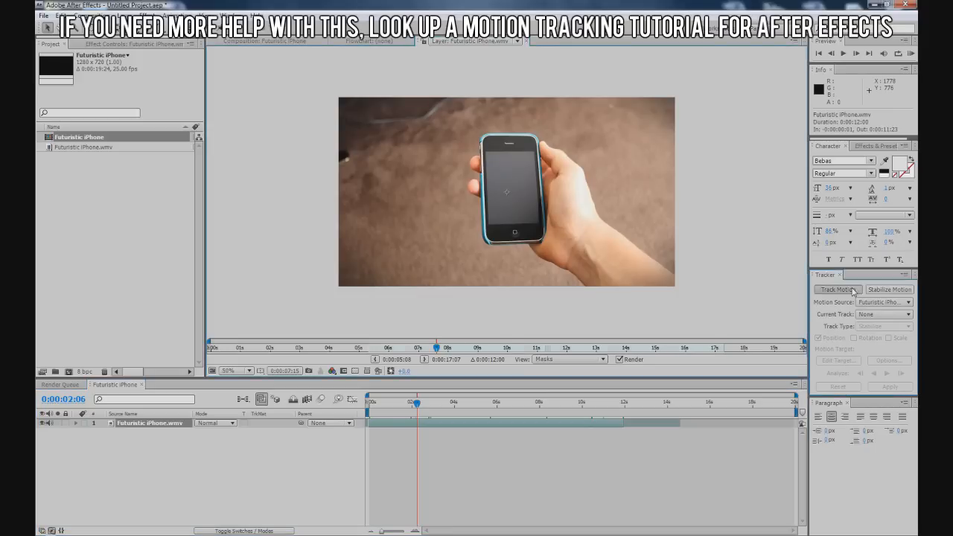
pyautogui.click(837, 288)
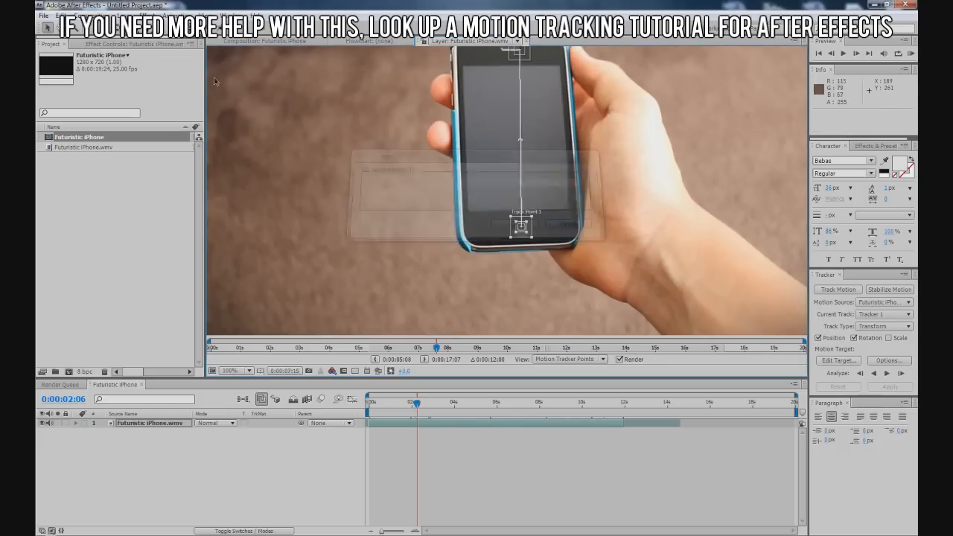
# Create a new Null Object layer and set it as the tracker's target.
pyautogui.click(126, 15)
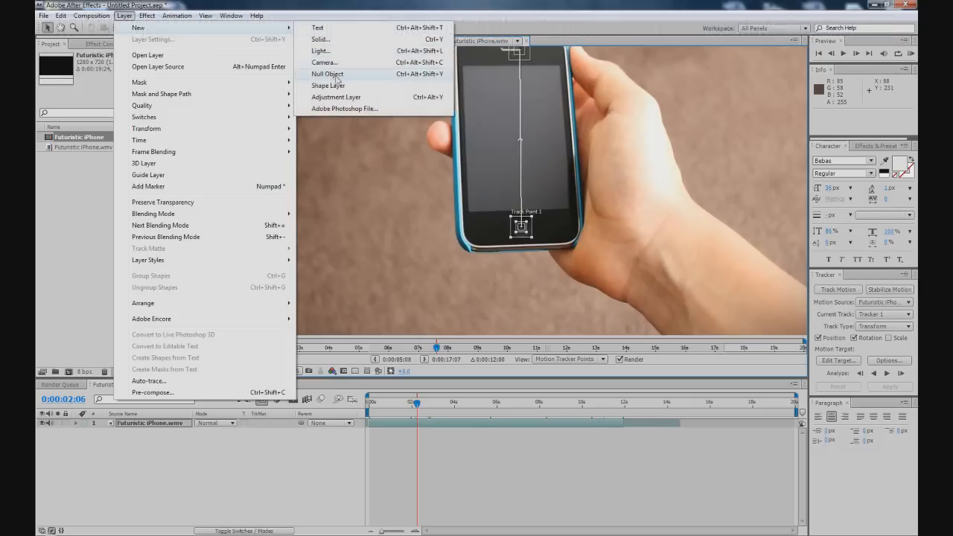
pyautogui.click(327, 74)
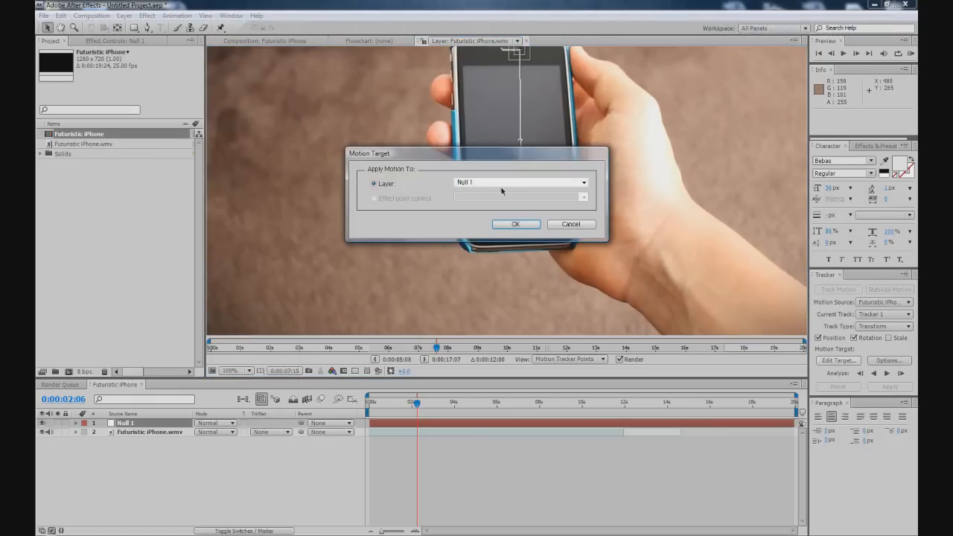
pyautogui.click(515, 223)
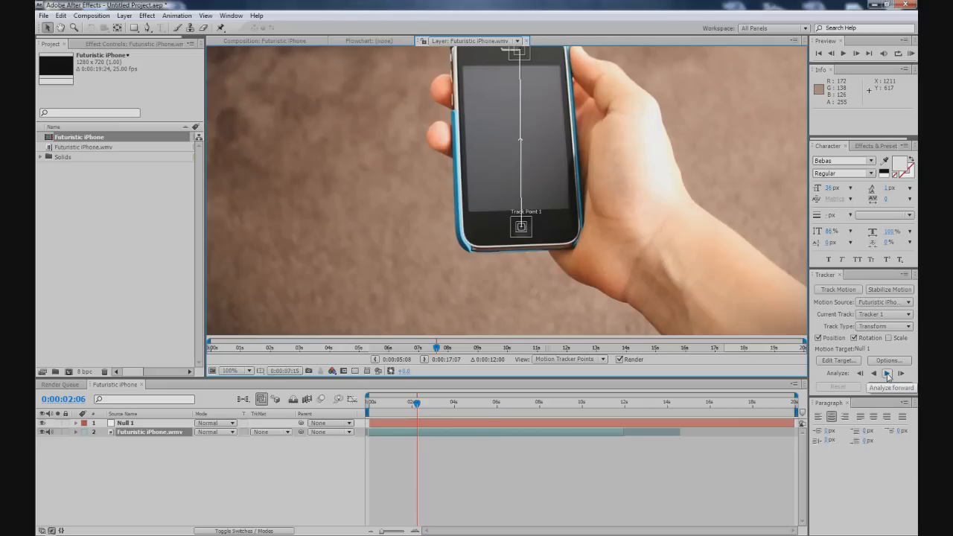
# Analyze the track forward and apply the X and Y motion to Null 1.
pyautogui.click(886, 375)
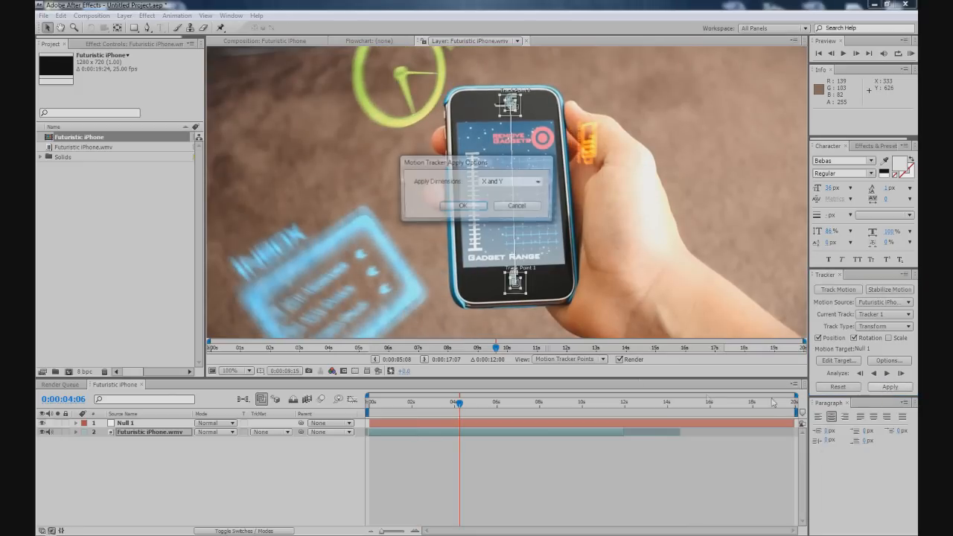
pyautogui.click(461, 205)
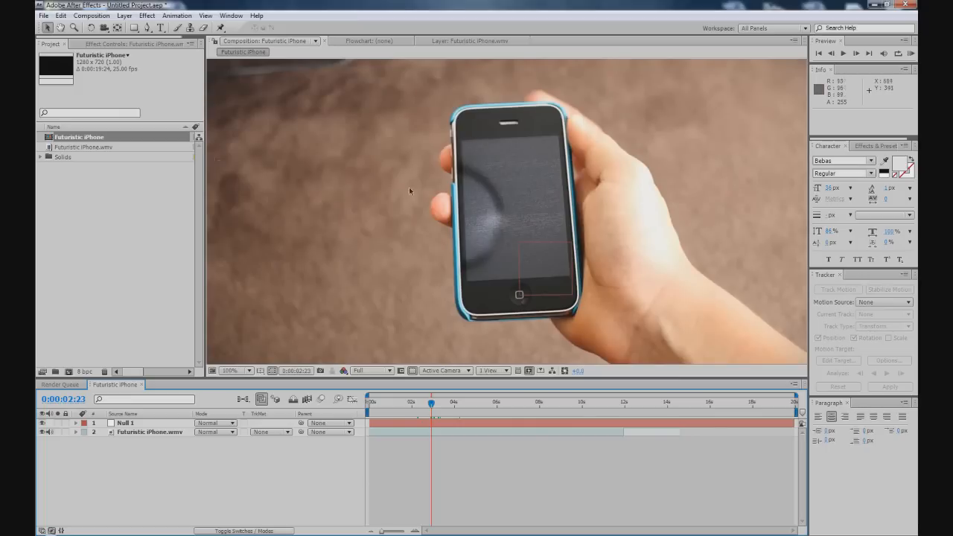
pyautogui.moveTo(394, 161)
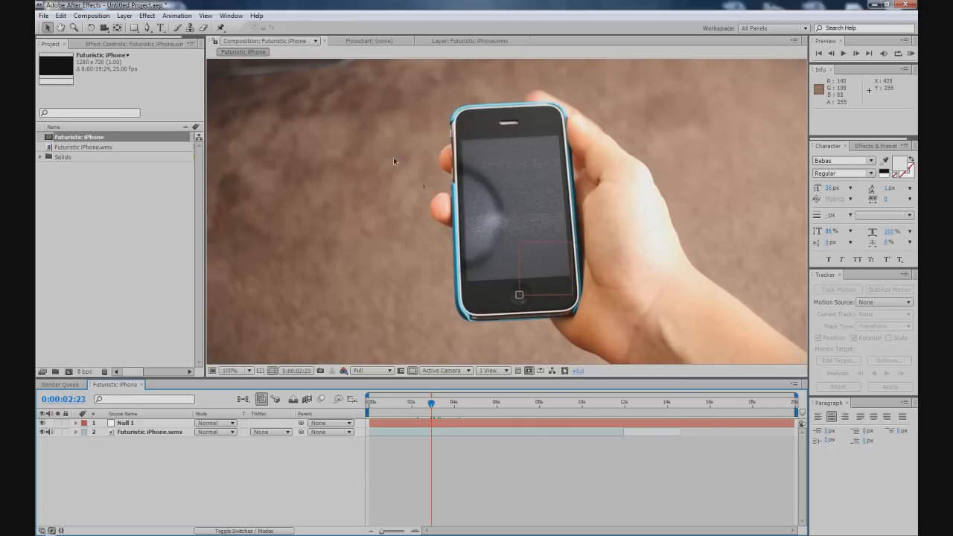
# Move the current time to 0:00:07:14 where the glowing gadgets are visible.
pyautogui.click(530, 402)
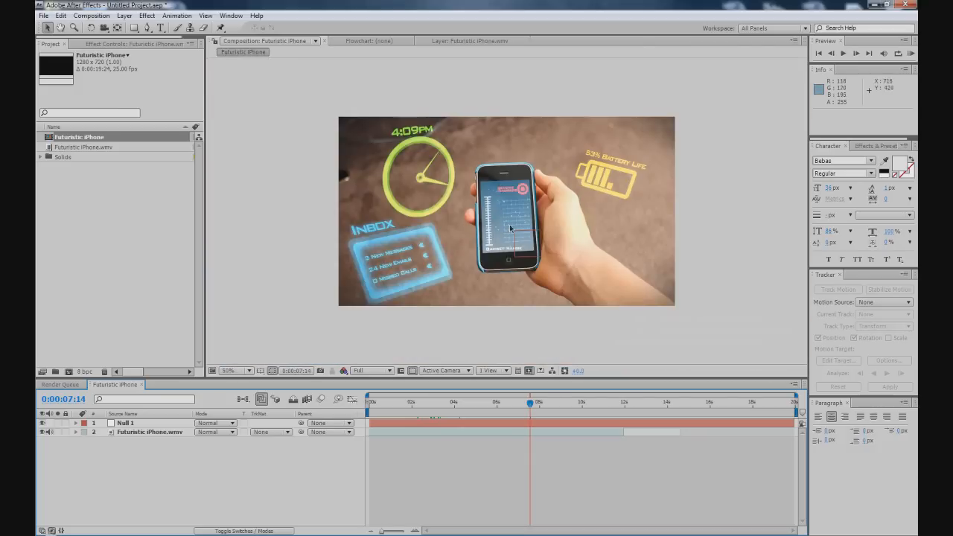
pyautogui.moveTo(405, 153)
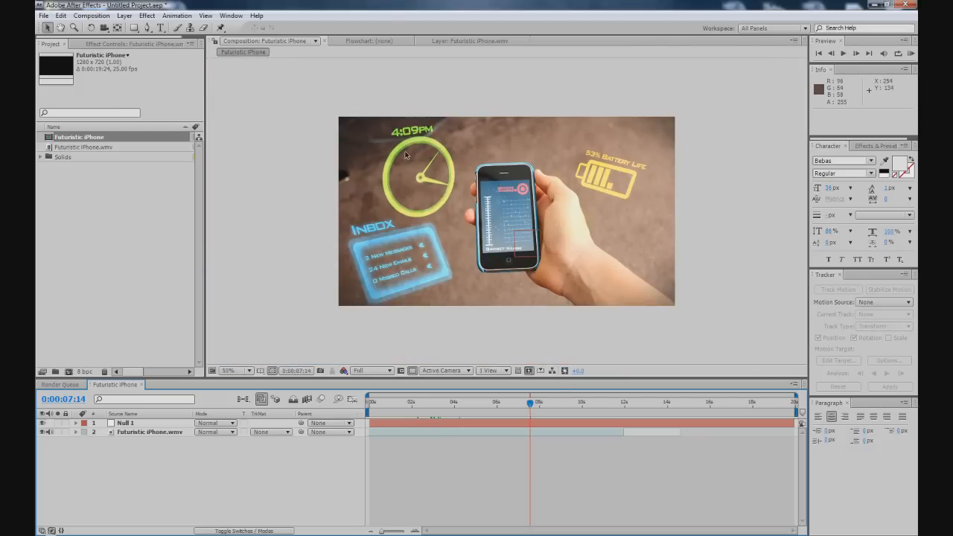
pyautogui.moveTo(417, 157)
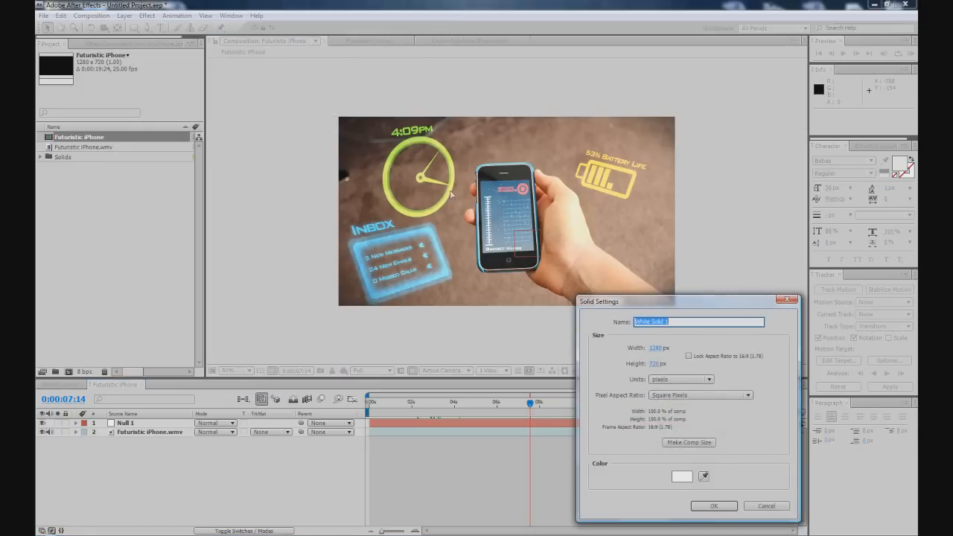
# Create a white solid layer and draw a rectangular mask on it.
pyautogui.click(712, 506)
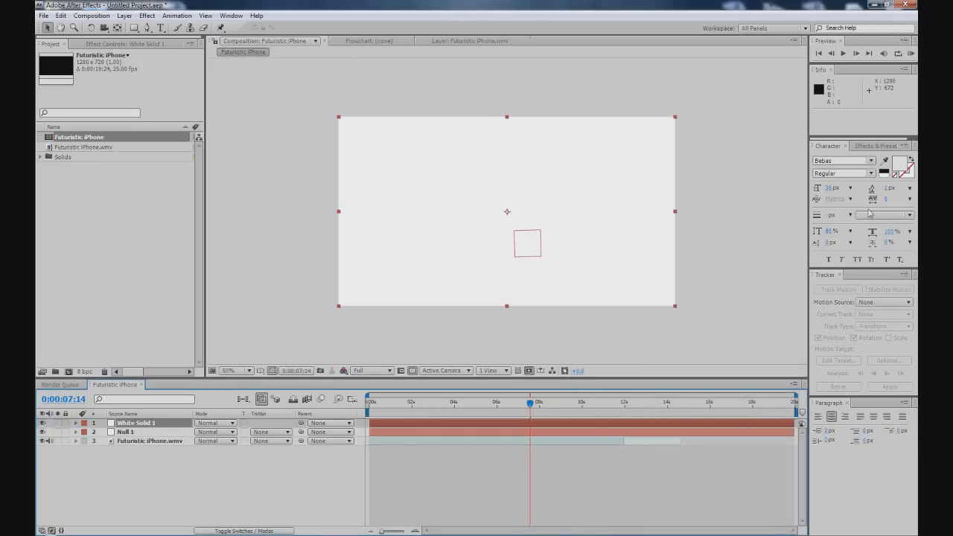
pyautogui.click(134, 27)
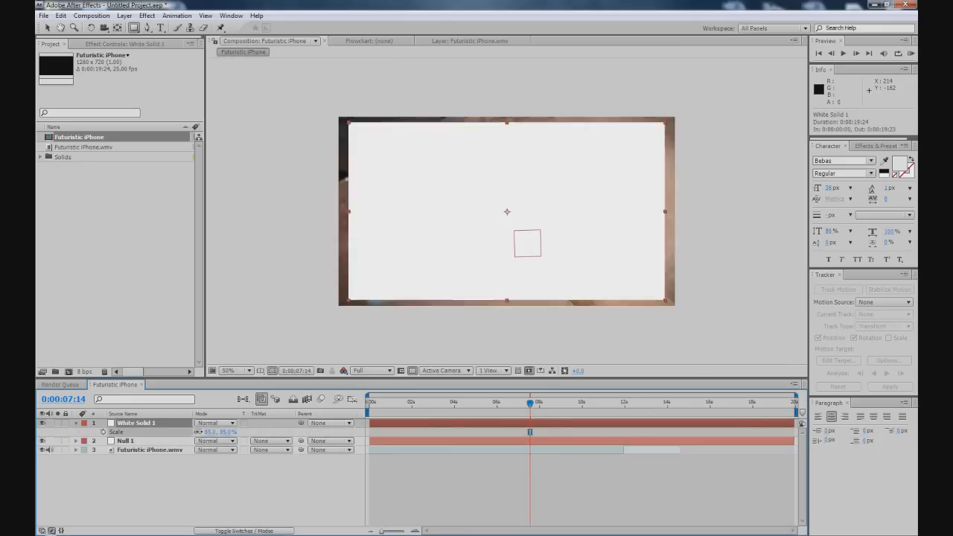
pyautogui.click(134, 27)
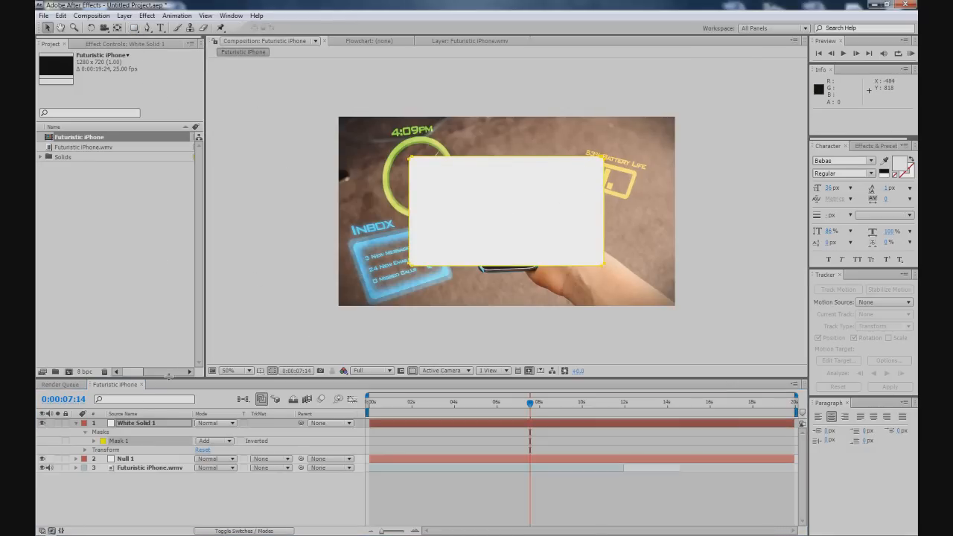
# Set Mask 2 to Subtract and feather the masks into a soft-edged translucent panel.
pyautogui.click(118, 440)
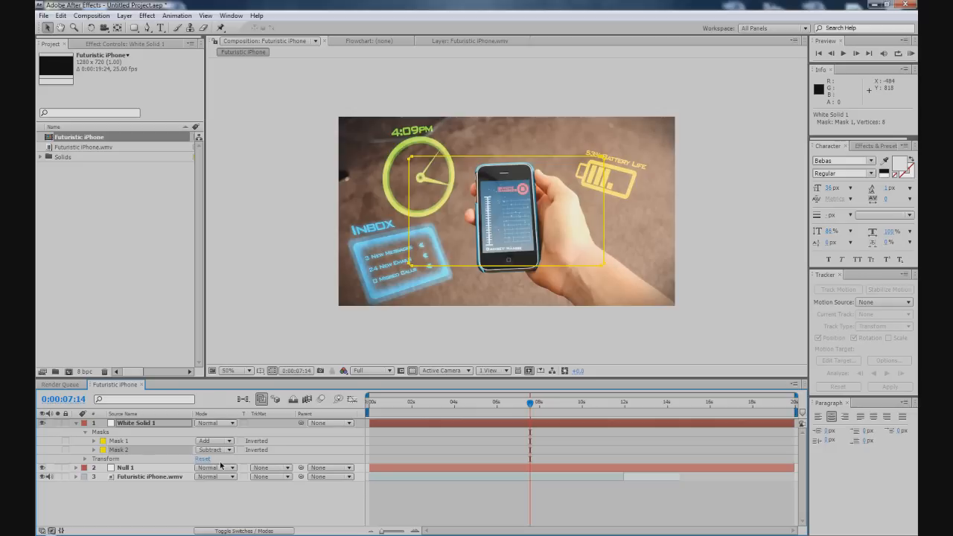
pyautogui.click(85, 431)
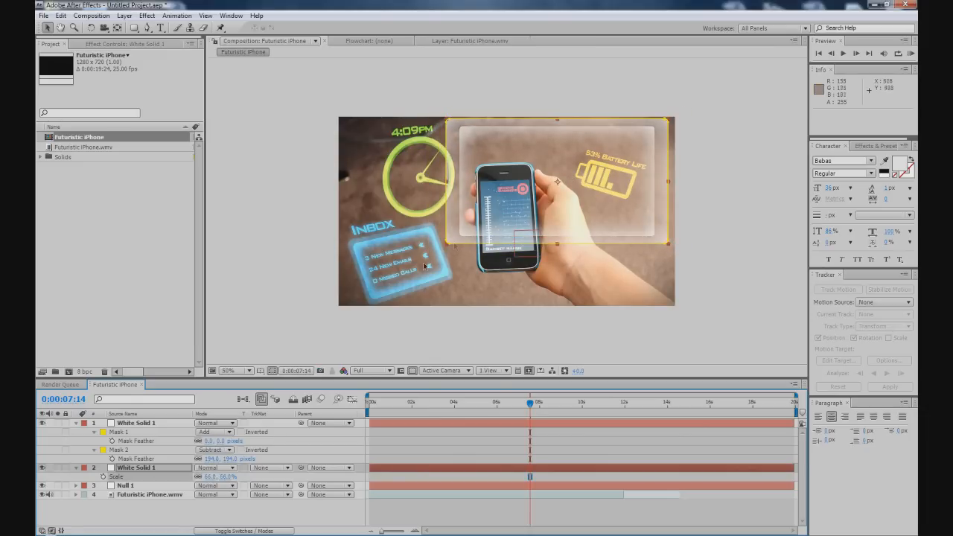
# Set White Solid 1's blending mode to Add and select both solid layers.
pyautogui.click(137, 422)
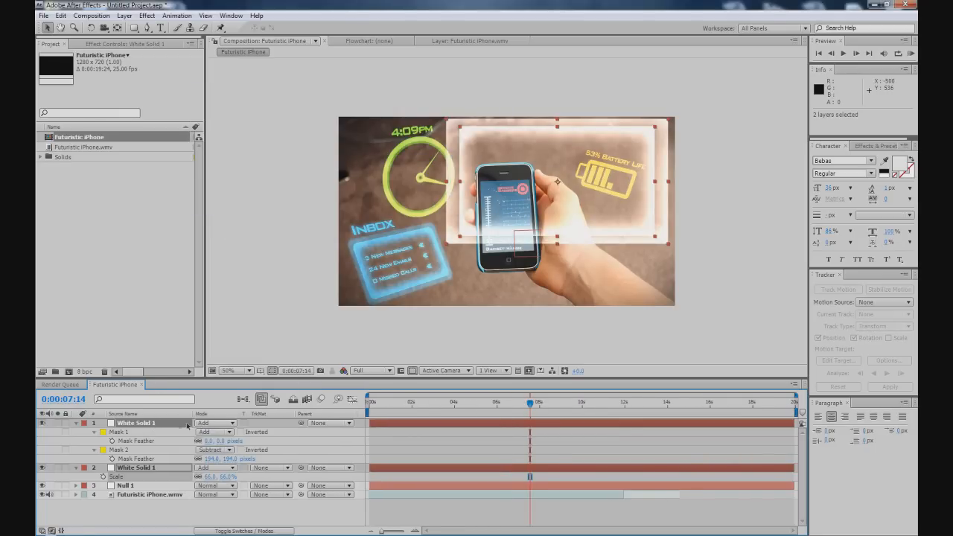
pyautogui.click(216, 423)
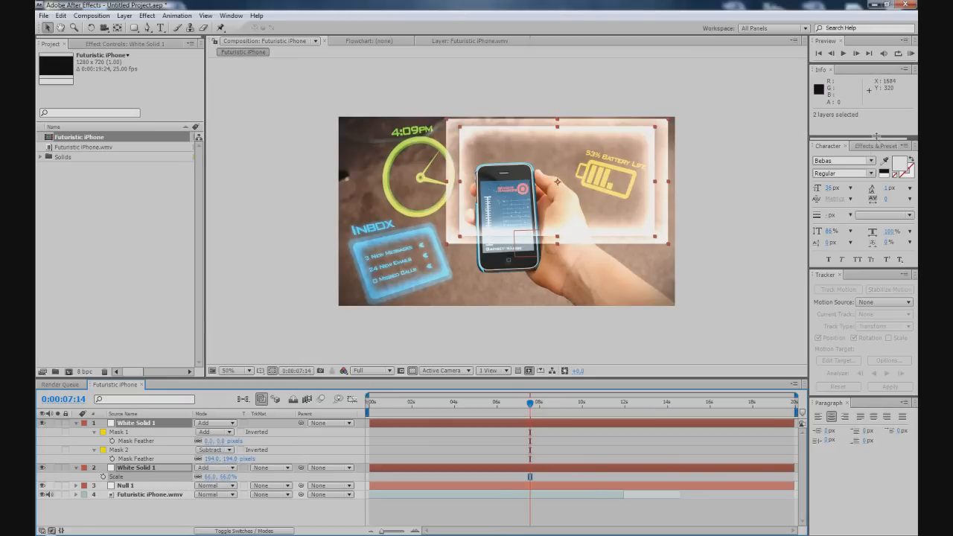
pyautogui.click(875, 146)
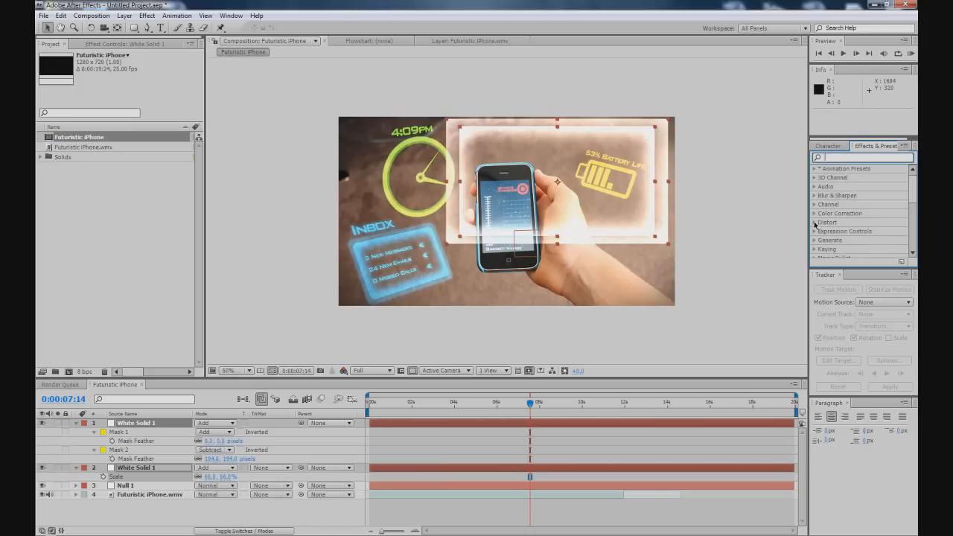
# Apply a Fill effect to the panel and choose a green fill colour.
pyautogui.write('fill')
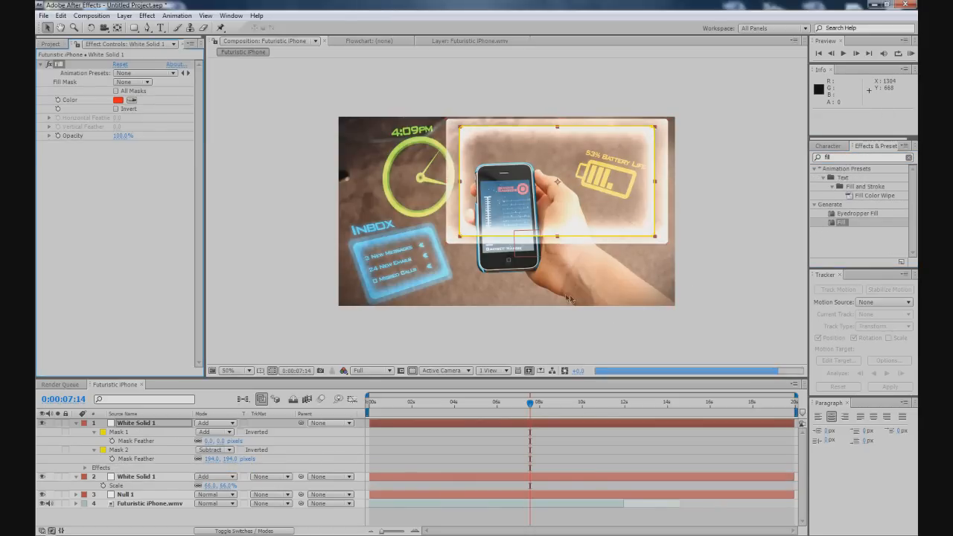
pyautogui.click(117, 98)
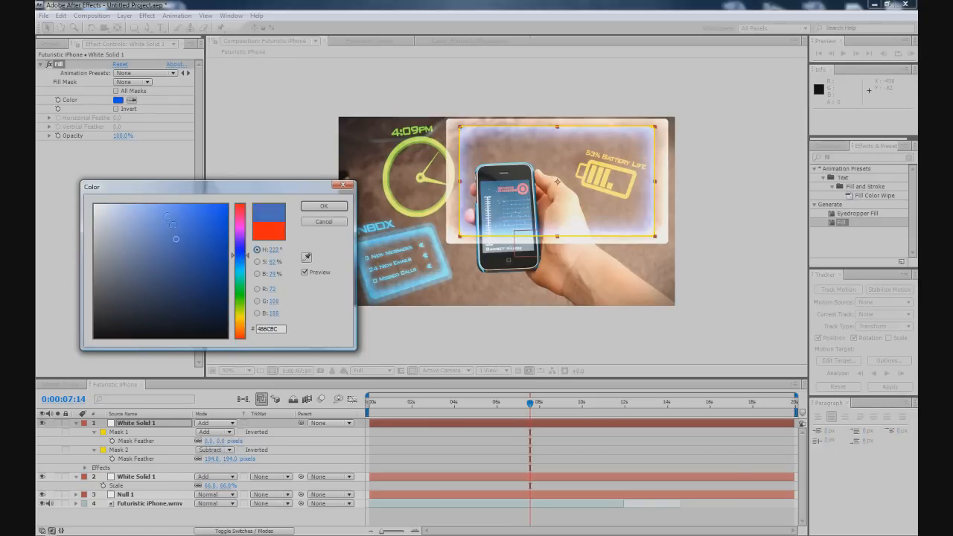
pyautogui.click(146, 215)
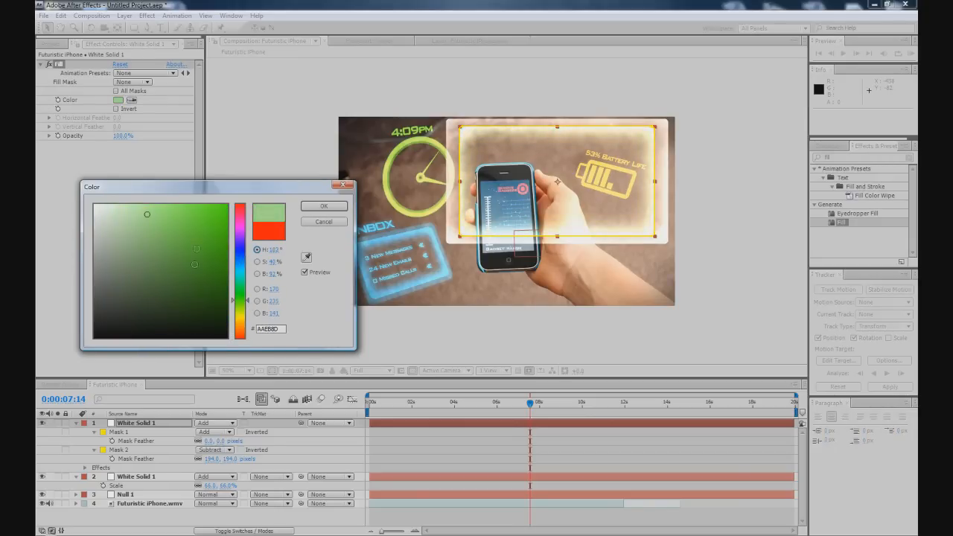
pyautogui.click(323, 205)
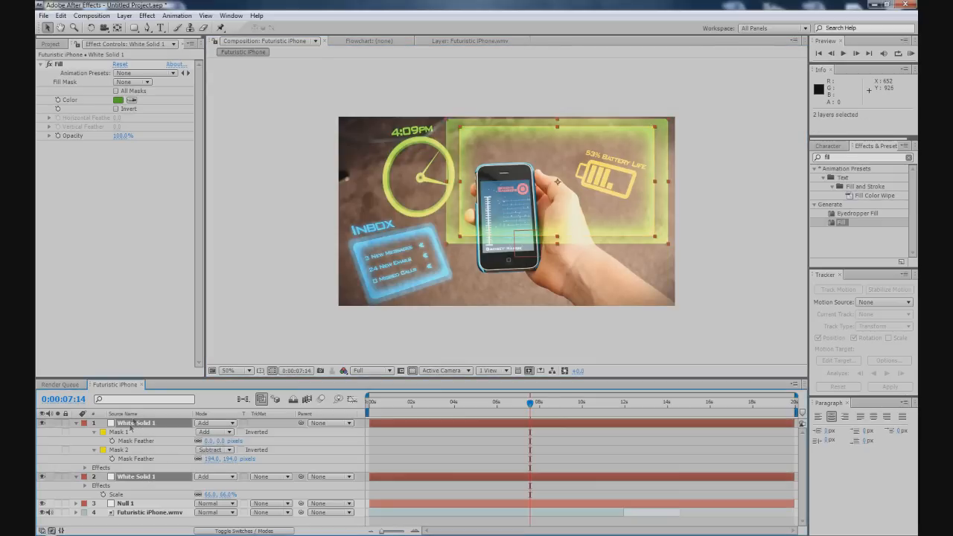
pyautogui.click(125, 15)
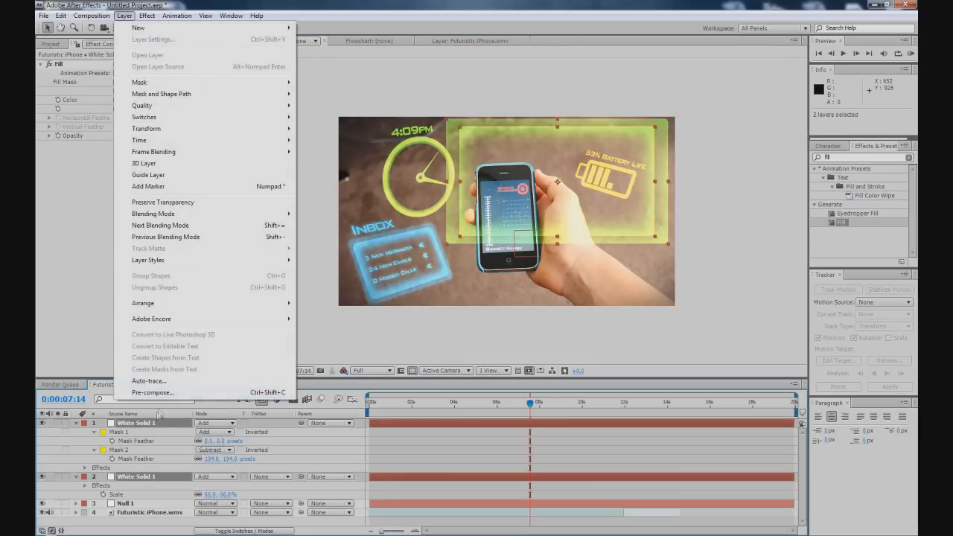
# Pre-compose the gadget solids into Pre-comp 1 and set its blending mode to Add.
pyautogui.click(151, 394)
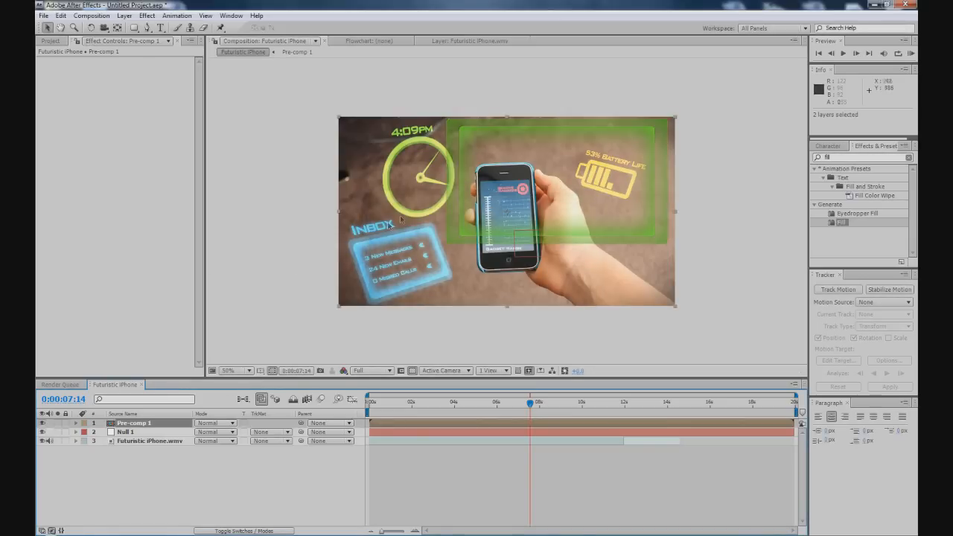
pyautogui.click(216, 423)
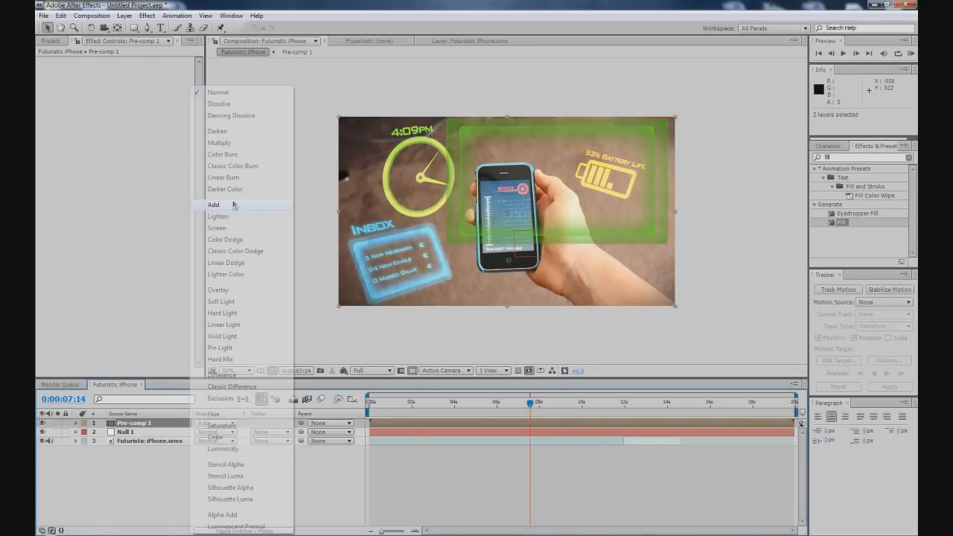
pyautogui.click(213, 206)
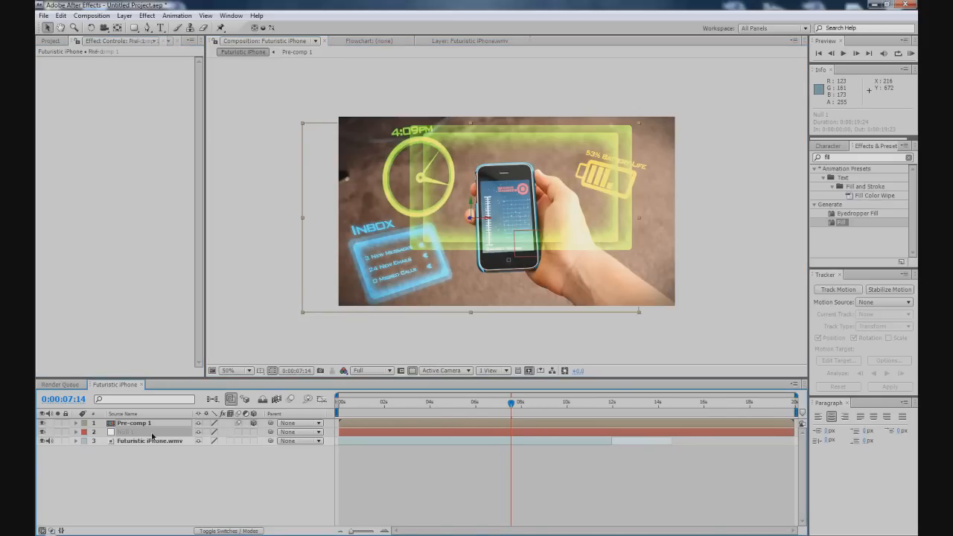
# Parent the gadget precomp to the Camera Track null and rename it 1st Gadget.
pyautogui.click(149, 432)
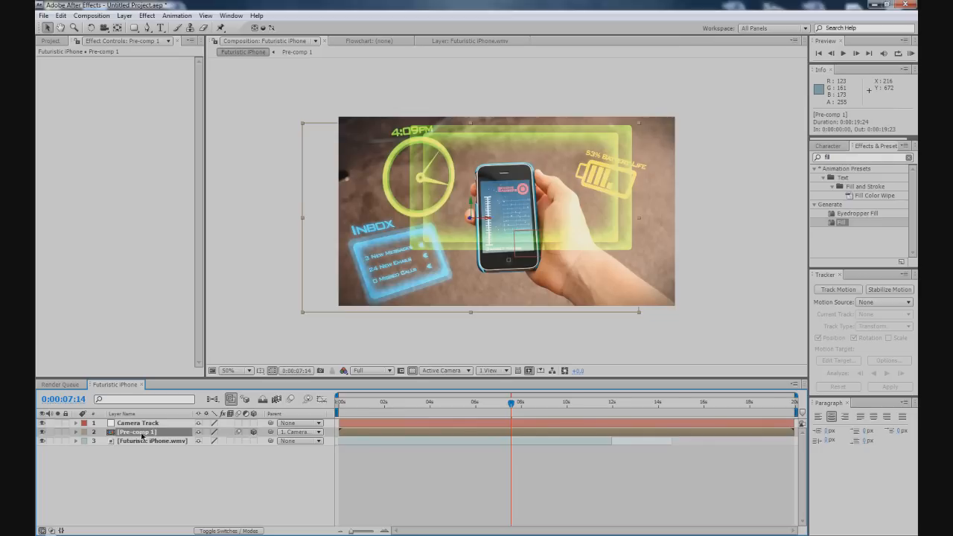
pyautogui.write('1st Gadget')
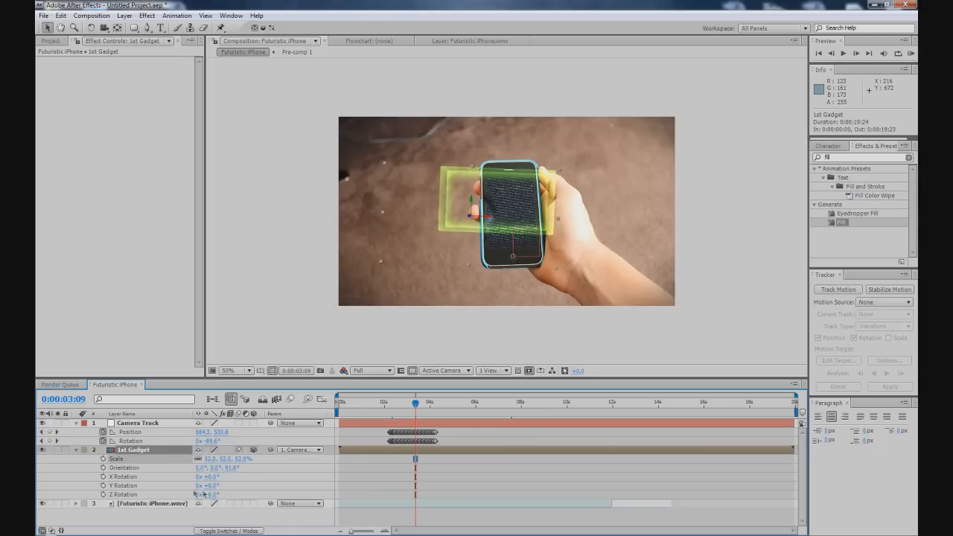
# Scrub the 1st Gadget layer's Scale value to resize the panel in 3D space.
pyautogui.moveTo(206, 476); pyautogui.dragTo(211, 484)
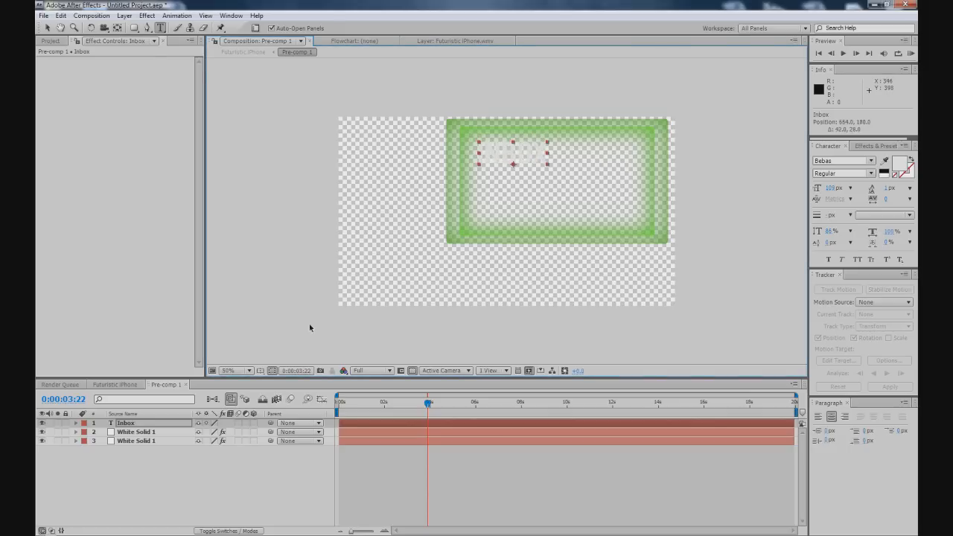
# Return to the main Futuristic iPhone composition after trimming the gadget to INBOX.
pyautogui.click(137, 432)
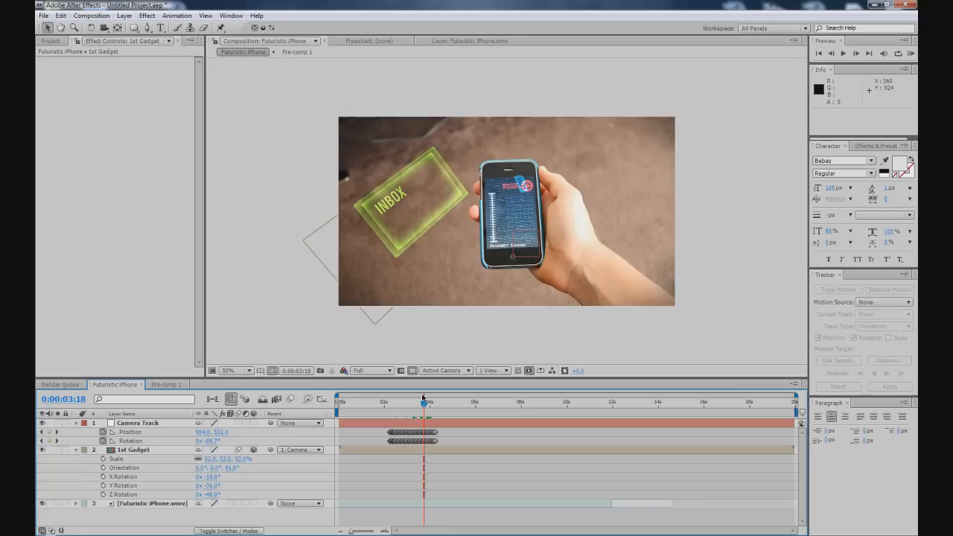
pyautogui.moveTo(417, 186)
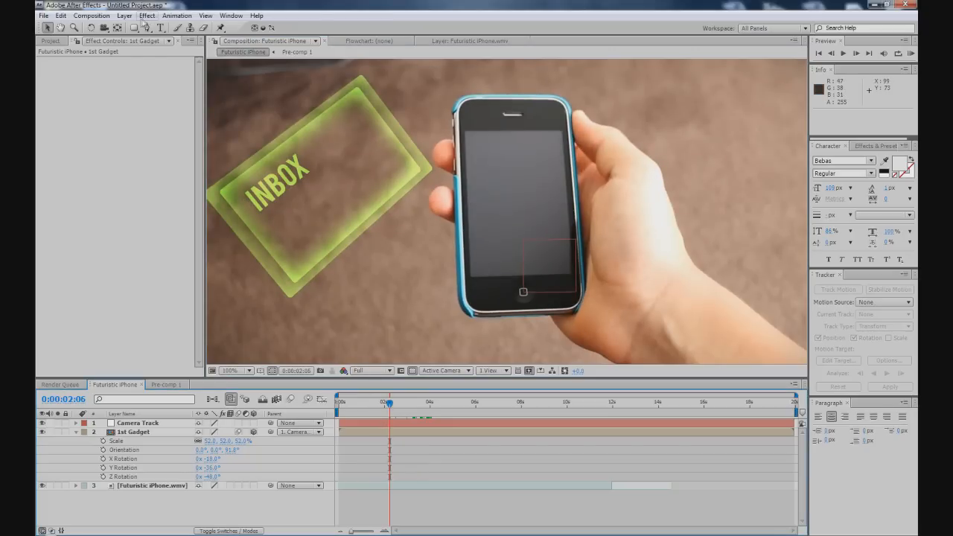
# Create a white solid named Screen from the Layer menu, 3D and parented to Camera Track.
pyautogui.click(125, 15)
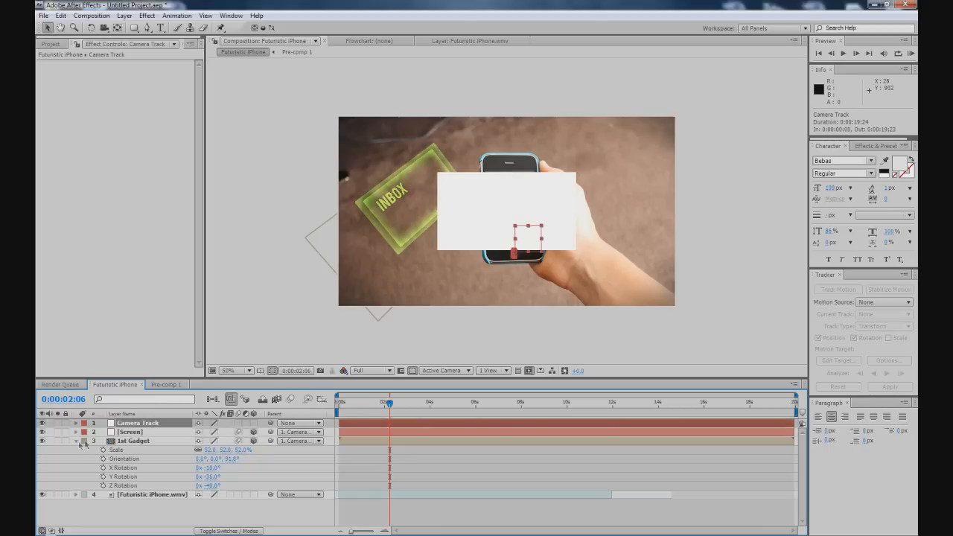
# Lower the Screen solid's opacity, scale it over the phone, and reveal Camera Track Position and Rotation.
pyautogui.click(78, 440)
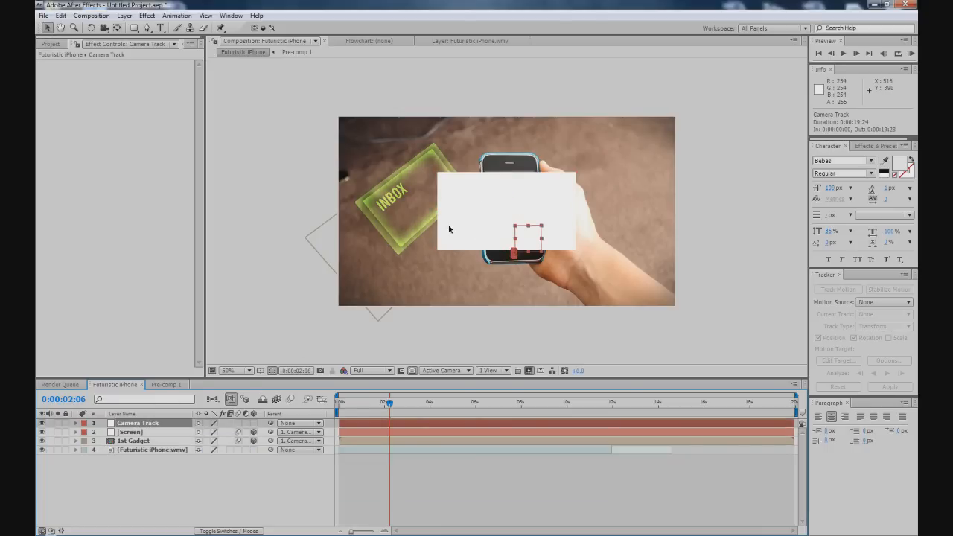
pyautogui.click(131, 431)
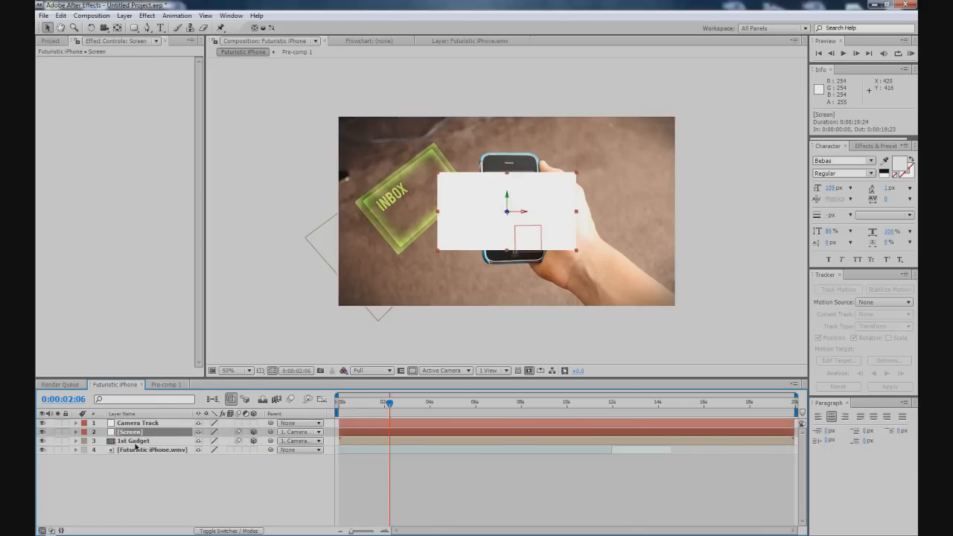
pyautogui.click(75, 432)
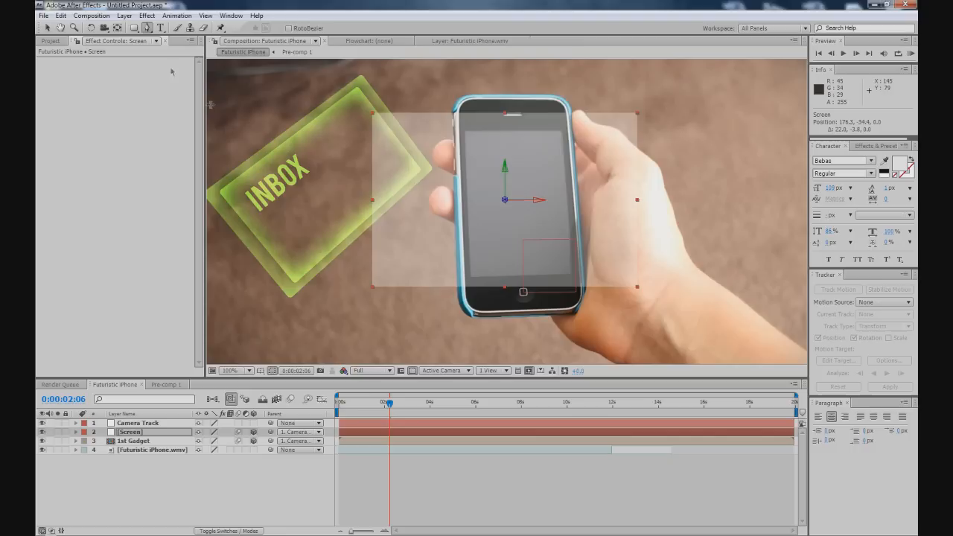
pyautogui.click(131, 431)
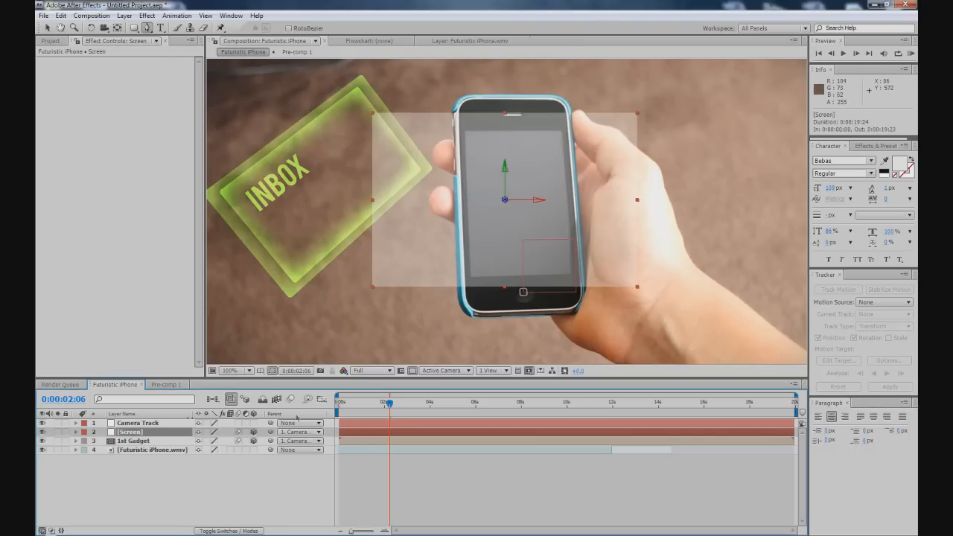
pyautogui.click(137, 422)
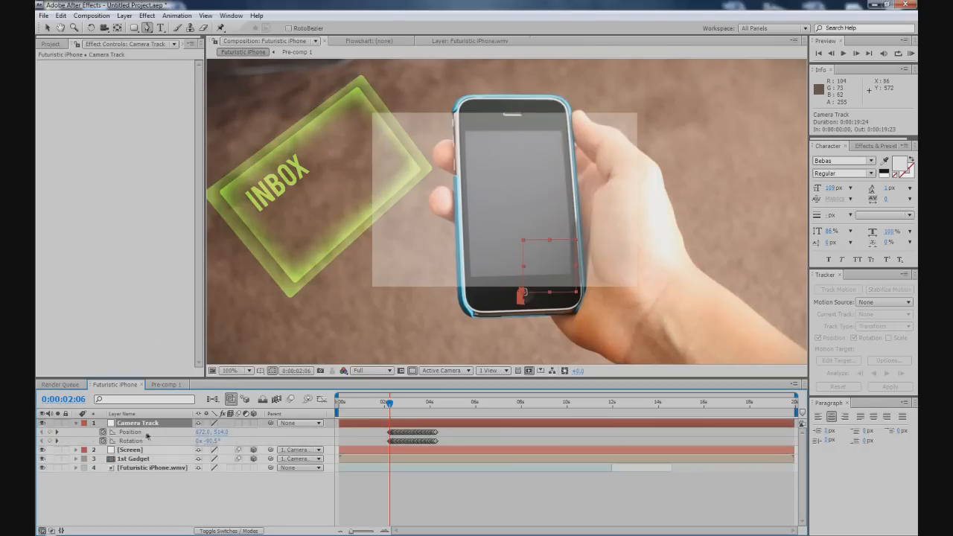
# Draw a closed Pen mask on the Screen layer around the phone display's corners.
pyautogui.click(131, 450)
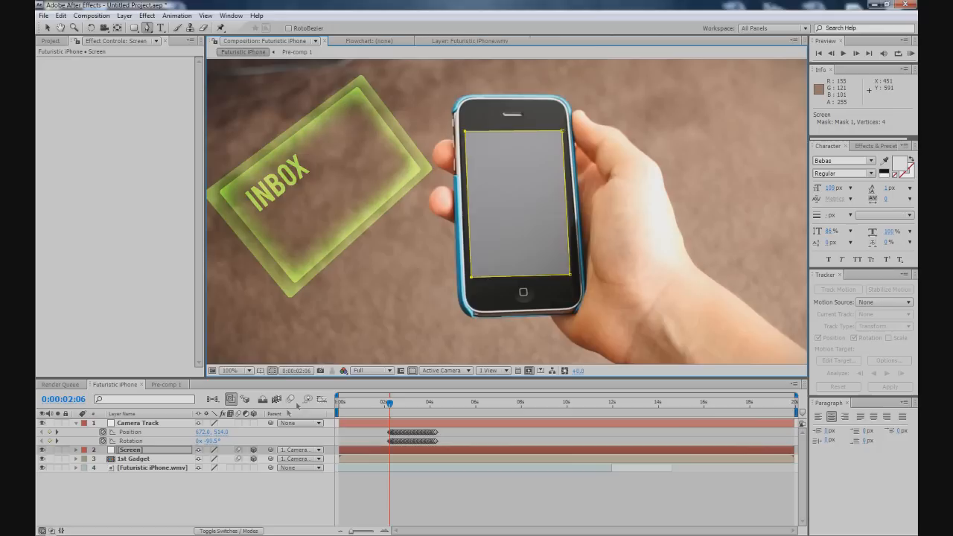
pyautogui.click(131, 449)
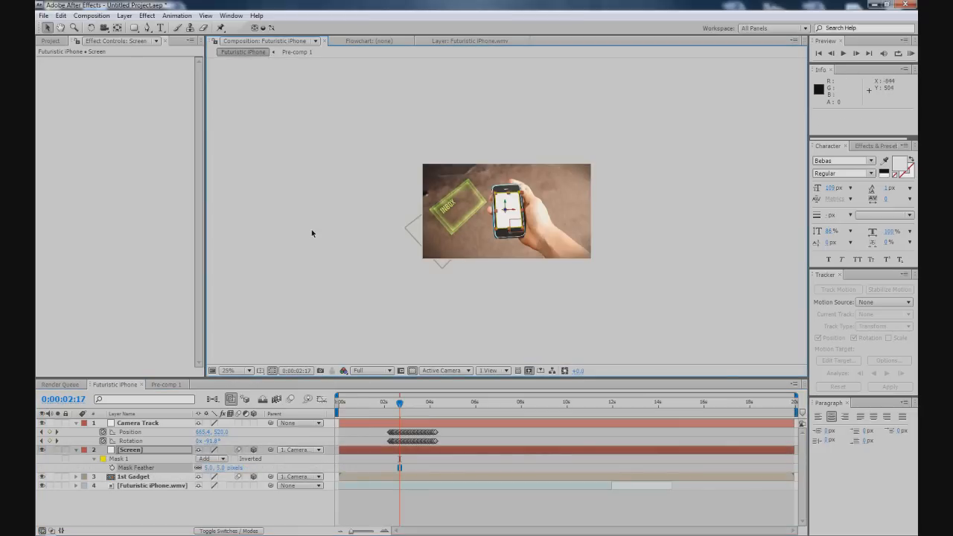
# Restore Screen opacity to 100%, adjust Mask Feather and check at 100% magnification.
pyautogui.click(226, 370)
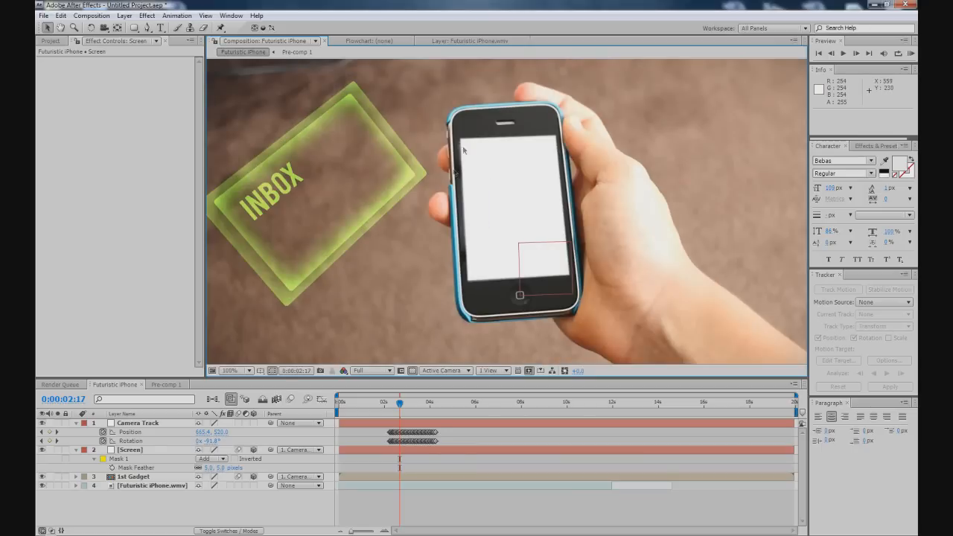
pyautogui.click(128, 450)
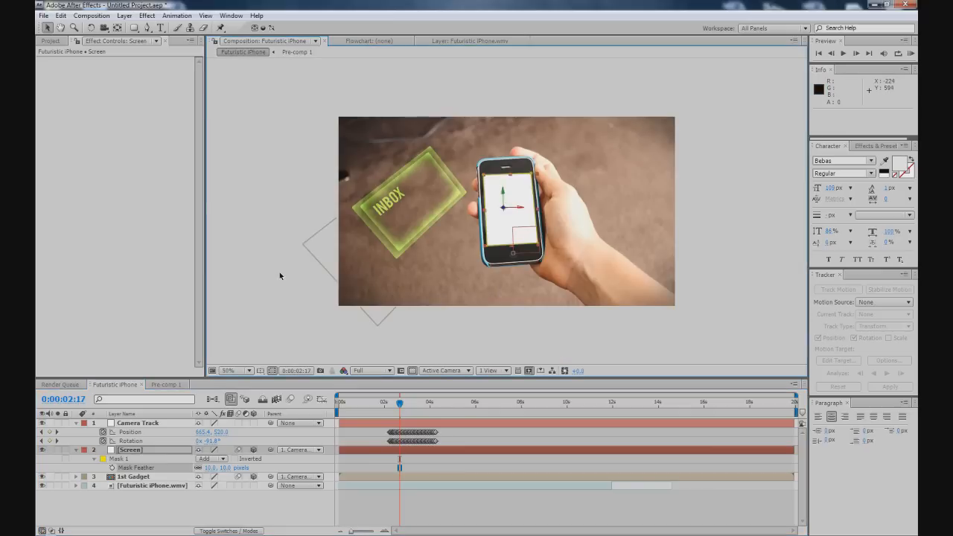
pyautogui.click(226, 369)
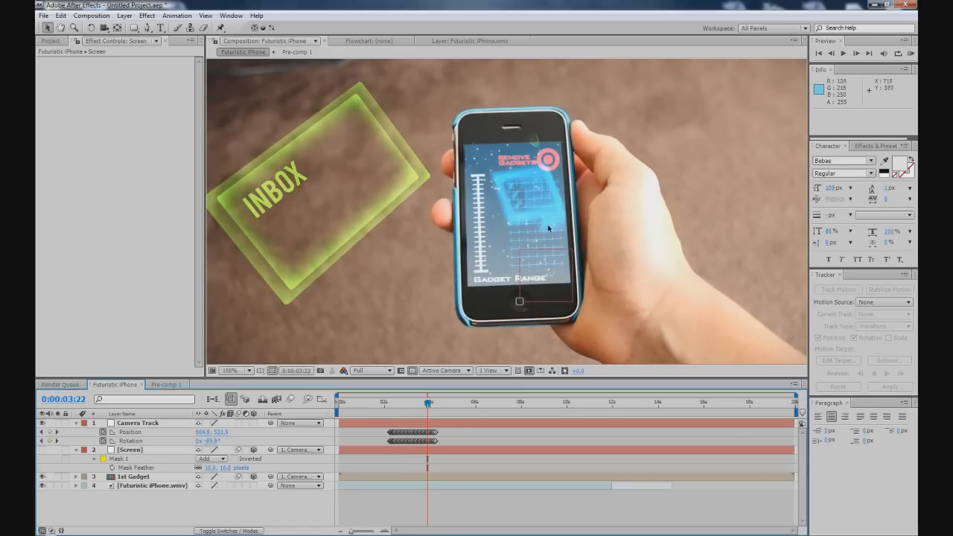
pyautogui.moveTo(554, 176)
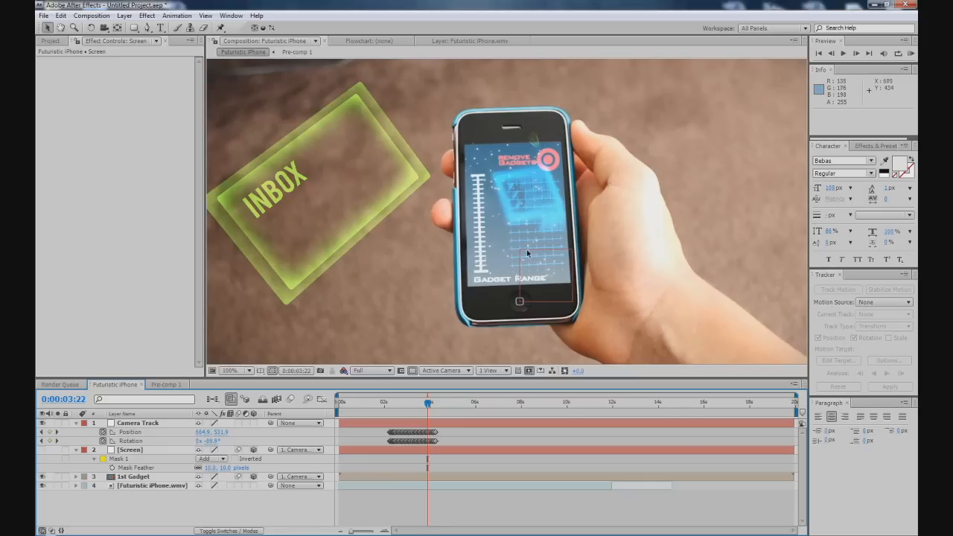
# Swap the Screen solid's contents for the Gadget Range HUD graphic tracking inside the mask.
pyautogui.click(131, 450)
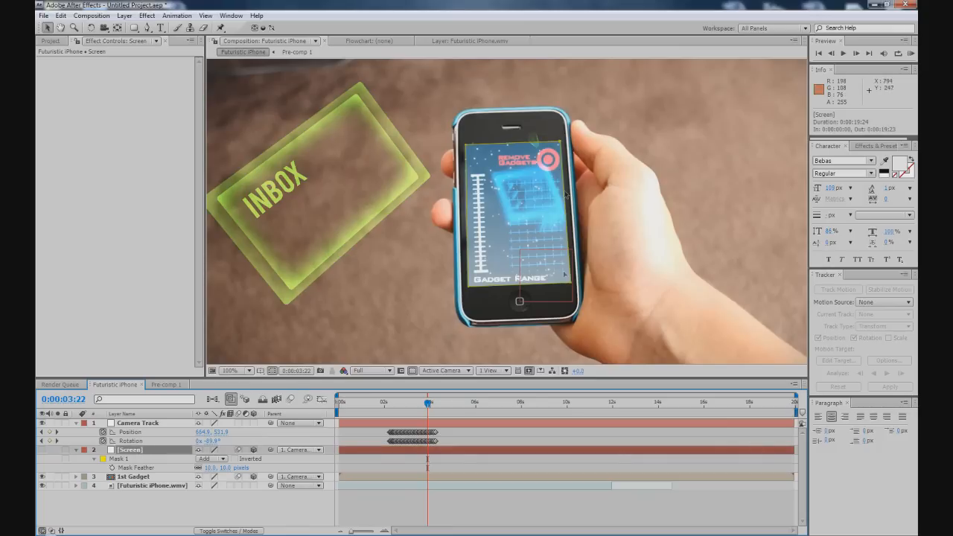
pyautogui.moveTo(298, 226)
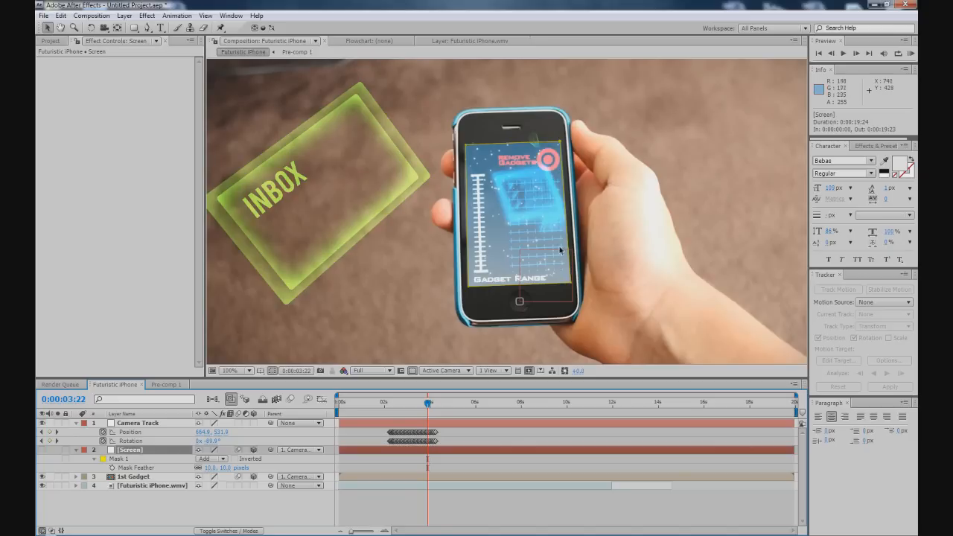
pyautogui.moveTo(441, 379)
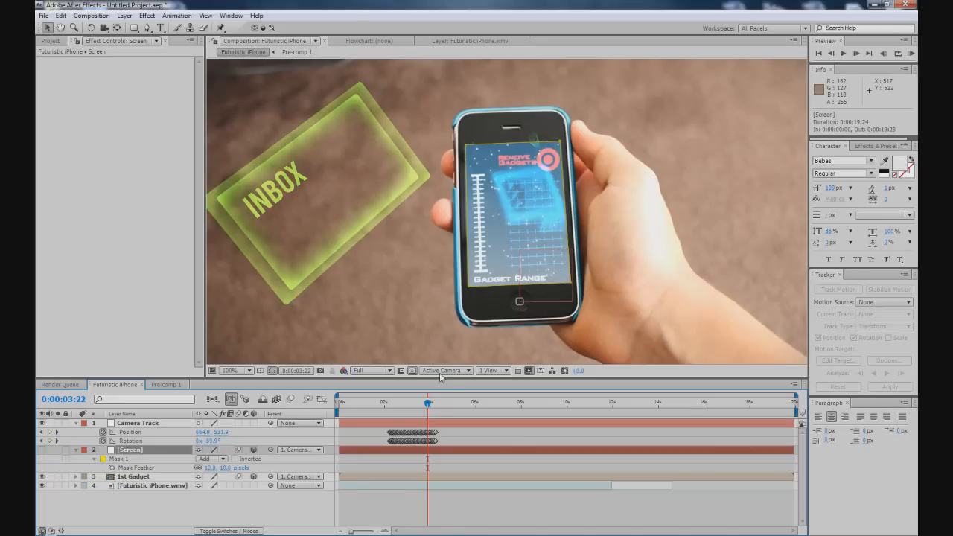
pyautogui.moveTo(470, 328)
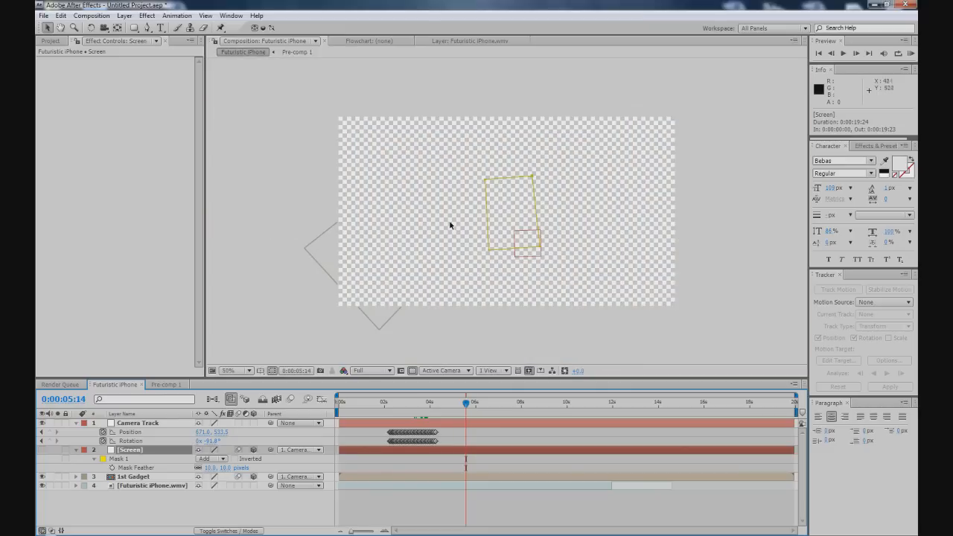
pyautogui.moveTo(506, 227)
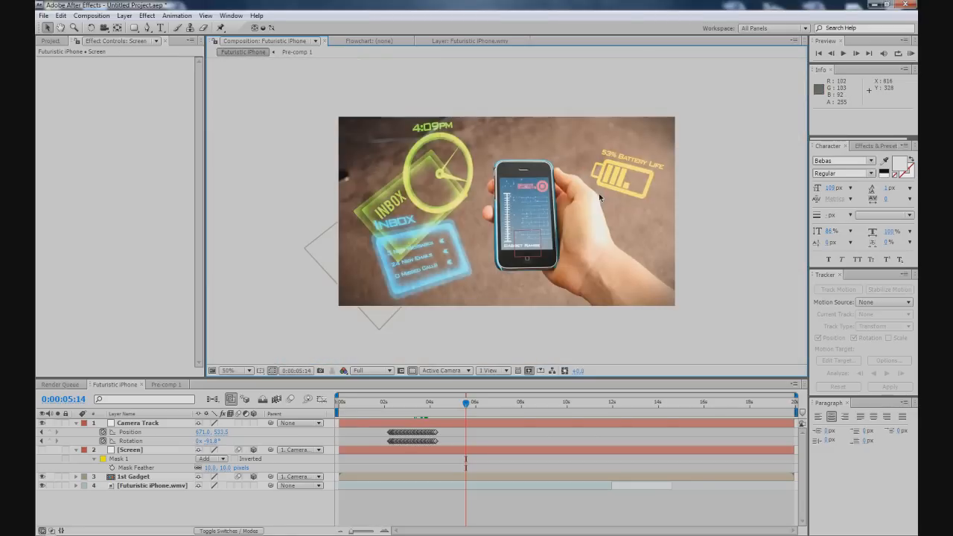
pyautogui.moveTo(333, 188)
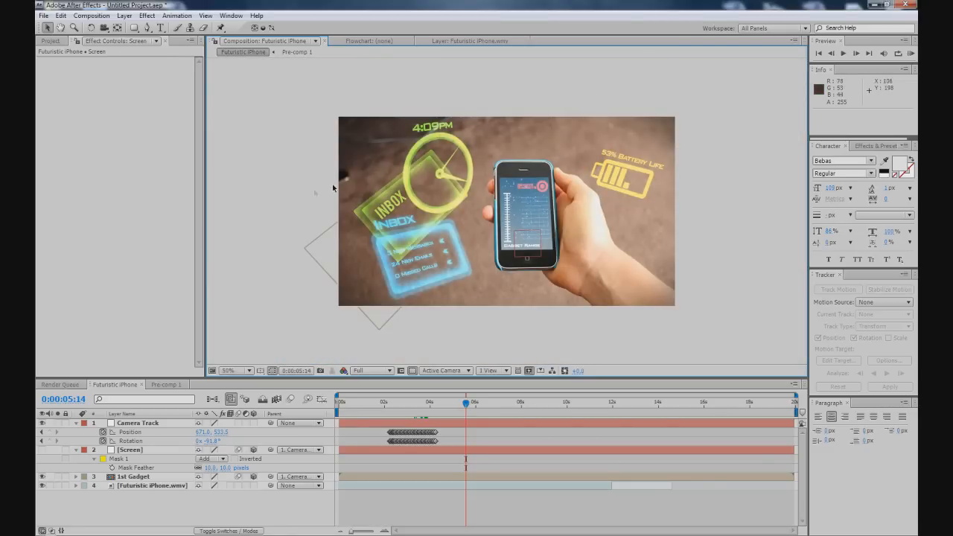